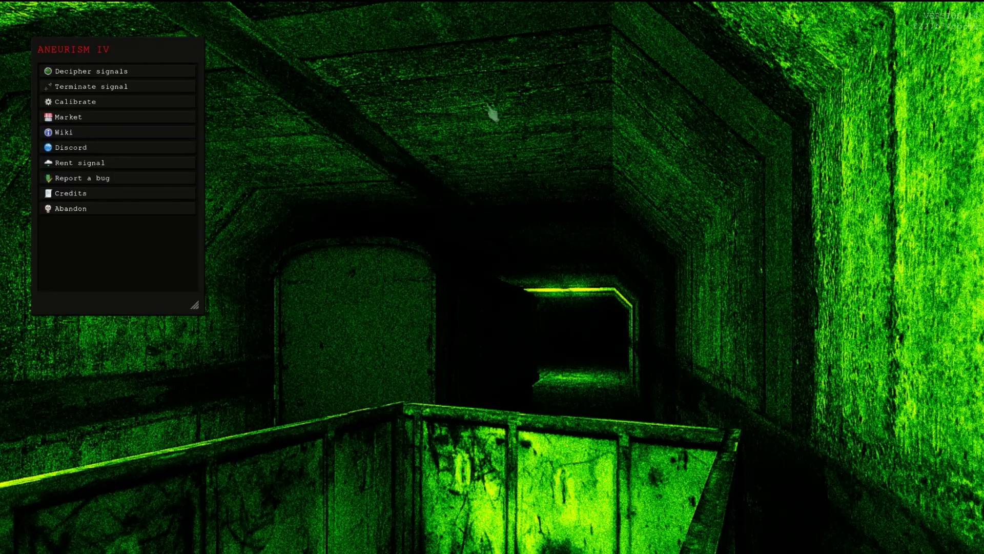
pyautogui.moveTo(173, 80)
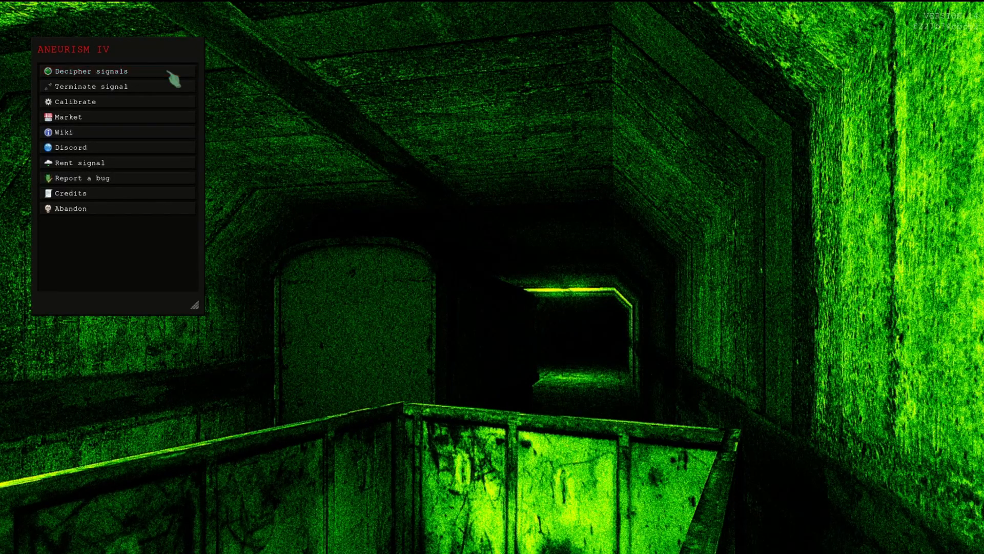
# - Open the Decipher signals server browser from the Aneurism IV main menu
pyautogui.click(91, 70)
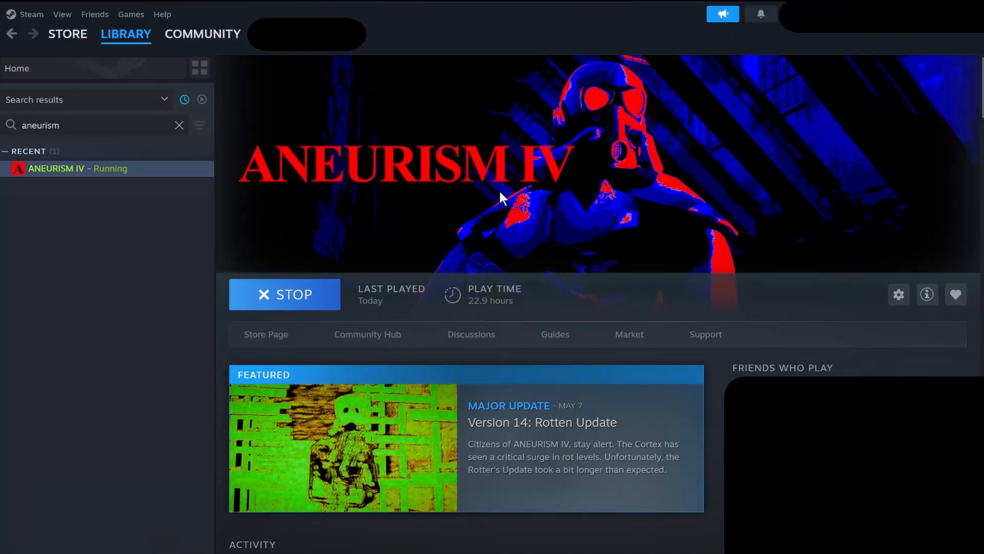
# - In Steam Game Servers, stop refreshing and open options for SIGNAL 07 05 2025 SYNAPSE
pyautogui.click(62, 14)
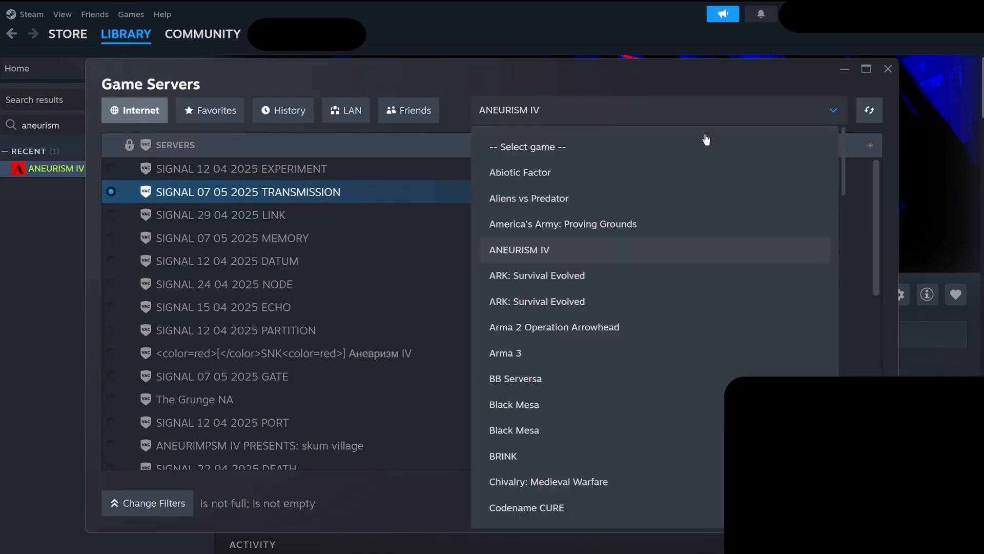
pyautogui.moveTo(606, 262)
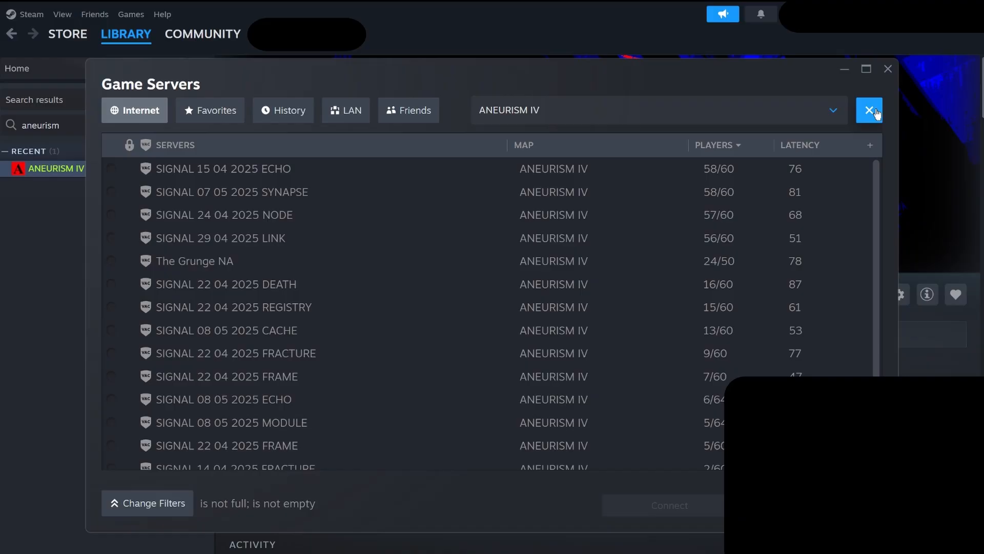
pyautogui.click(870, 110)
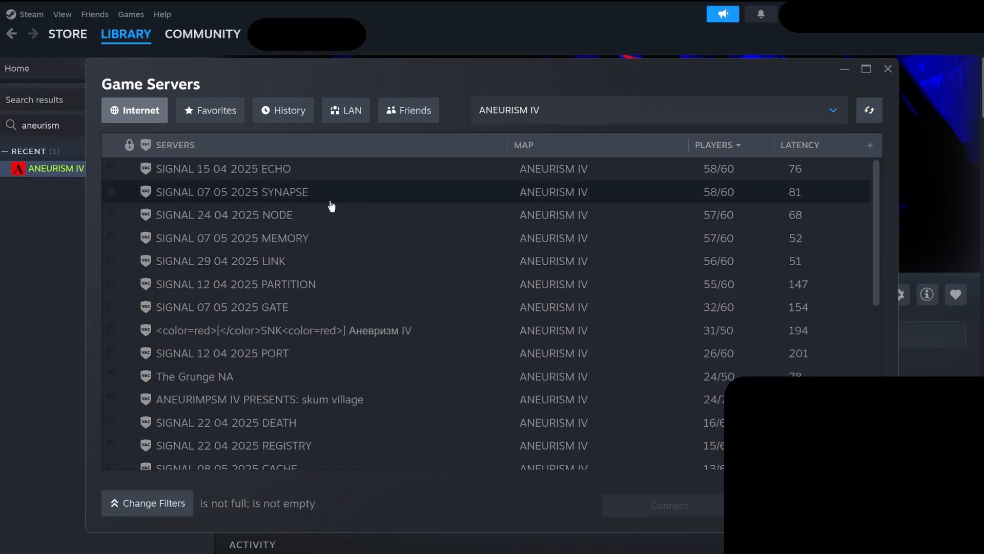
pyautogui.click(231, 191)
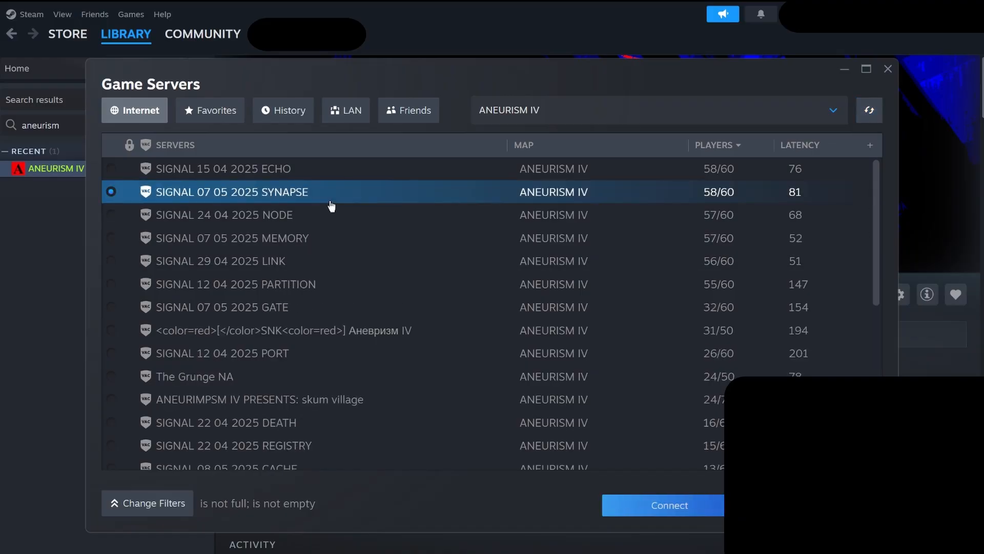
pyautogui.rightClick(230, 191)
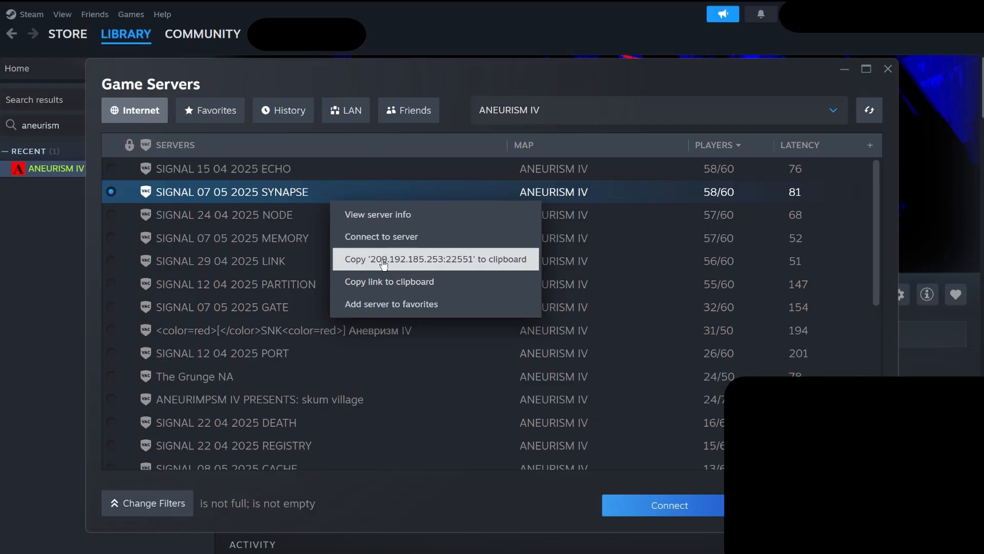
pyautogui.moveTo(450, 266)
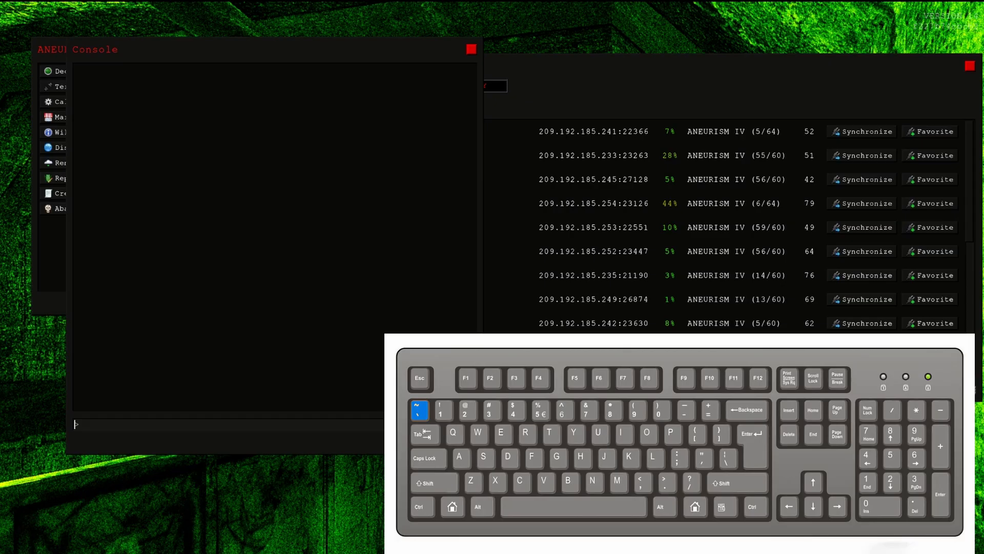
# - Type 'connect' in the game console and paste the copied server address
pyautogui.write('connect')
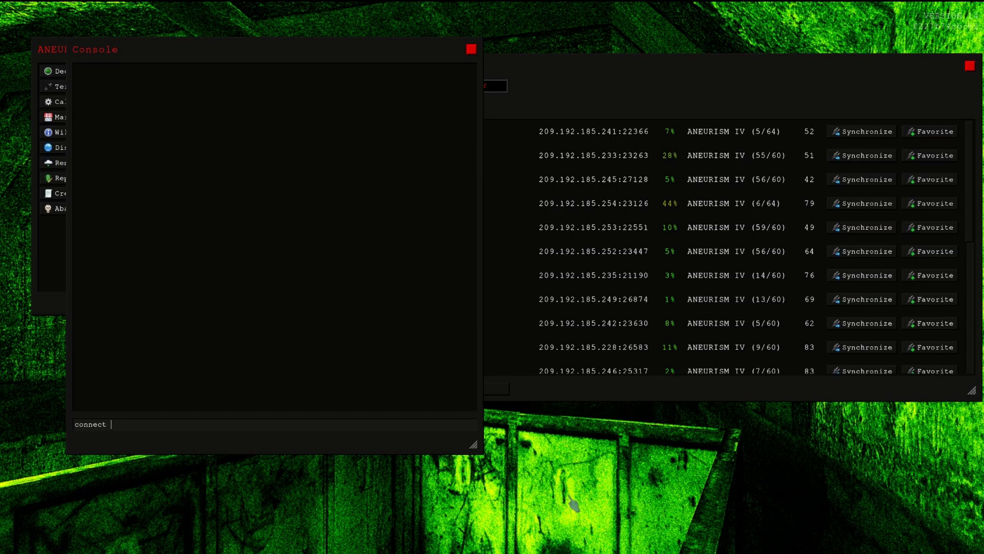
pyautogui.press('ctrl+v')
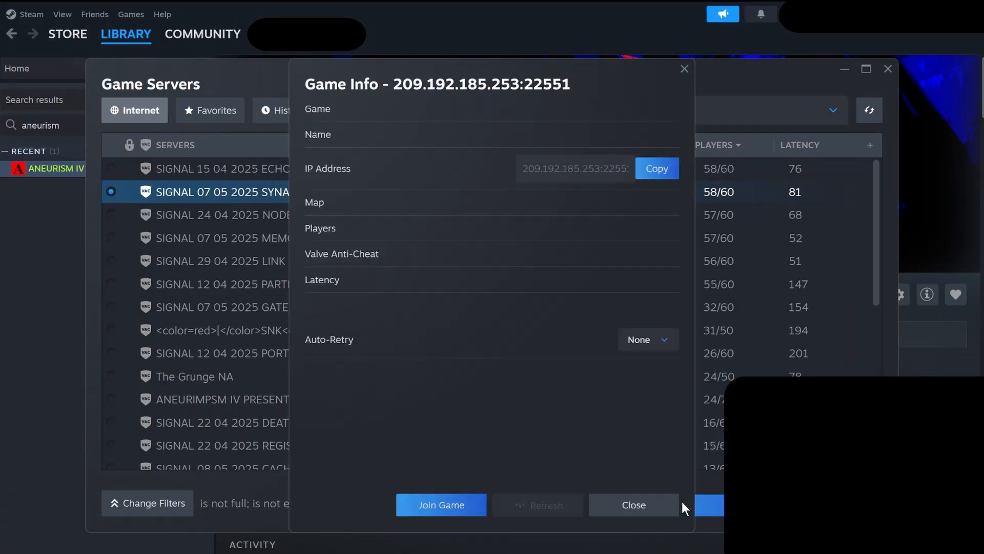
pyautogui.click(633, 505)
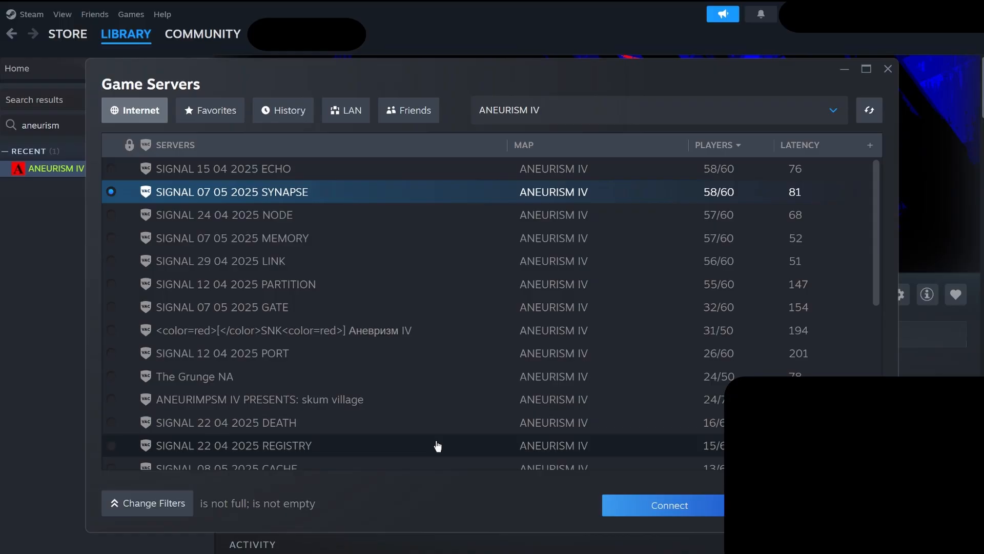
# - Return to the game and close the console while it connects to 209.192.185.253:22551
pyautogui.click(669, 505)
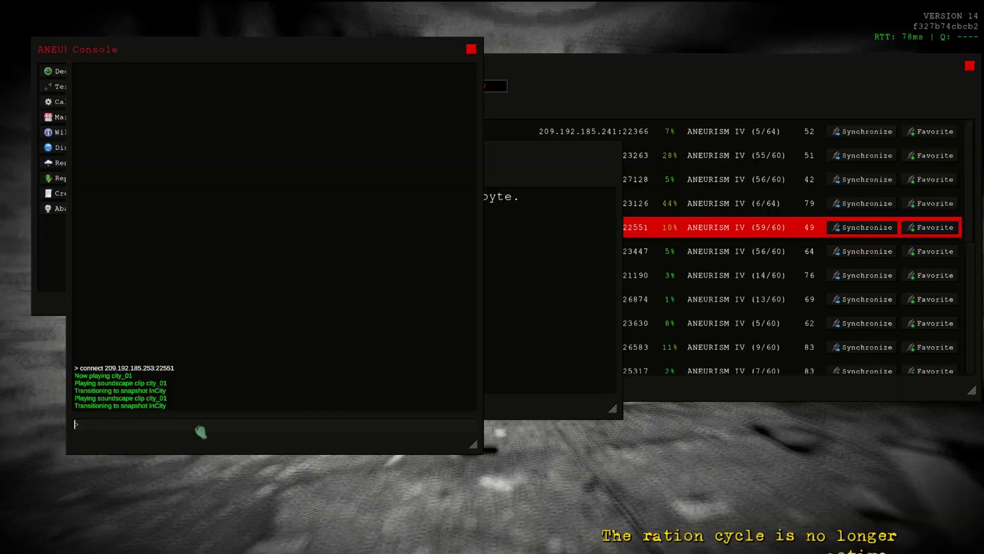
pyautogui.click(861, 227)
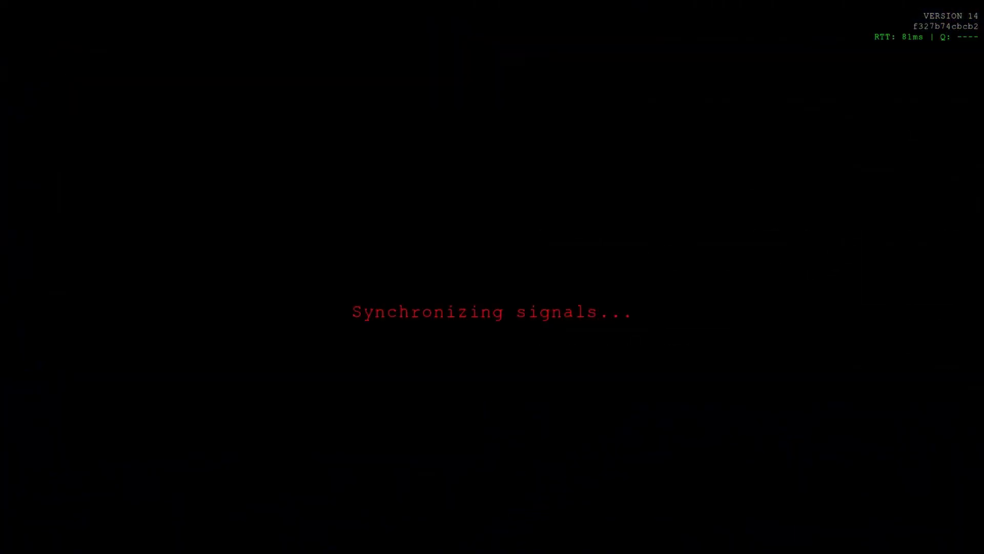